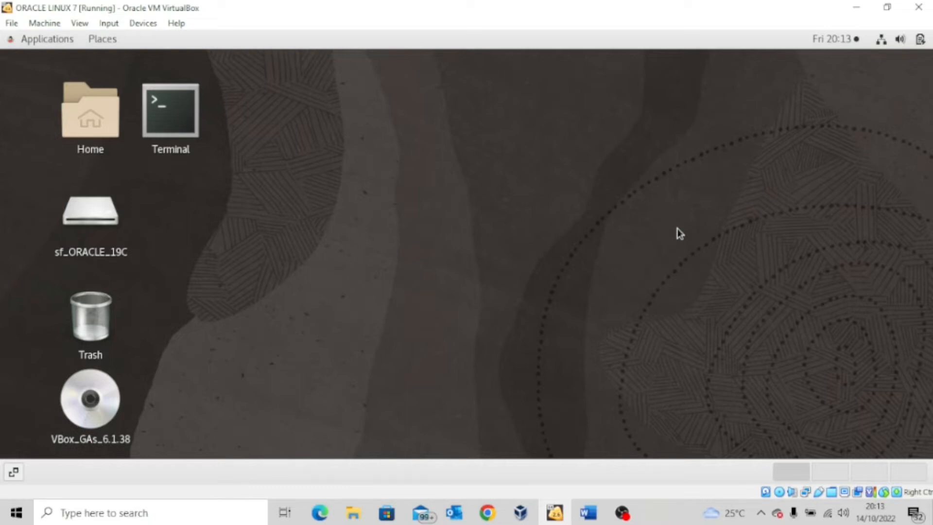
Launch a terminal, connect with 'sqlplus / as sysdba' and run 'startup' to mount and open the database.
{"action": "double_click", "coordinate": [170, 110]}
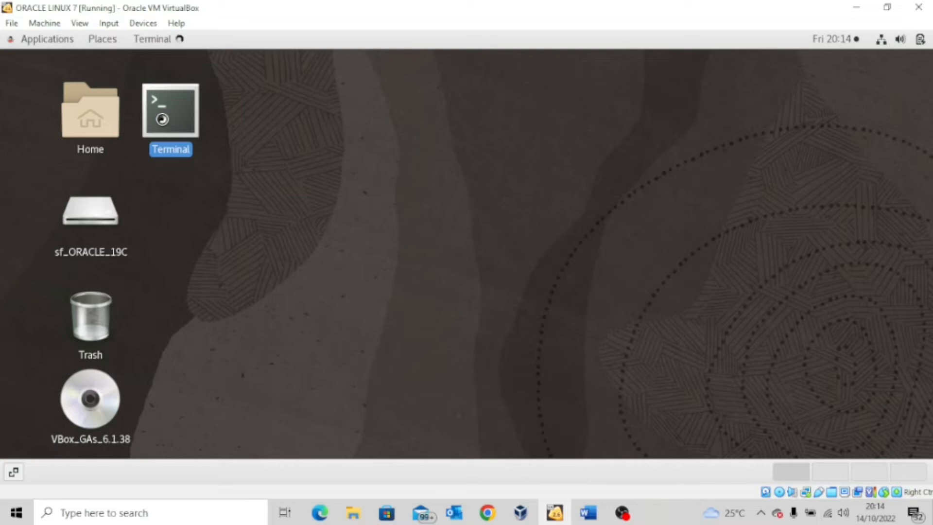
{"action": "double_click", "coordinate": [170, 110]}
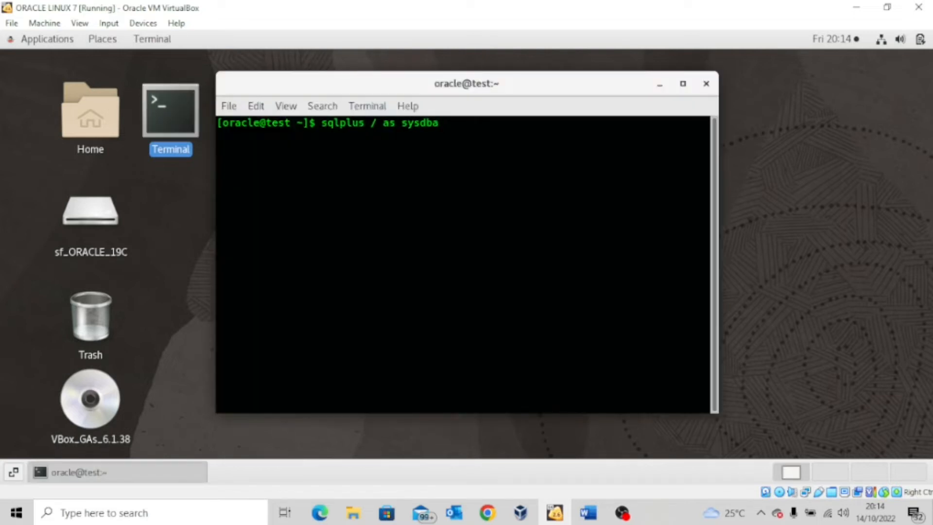
{"action": "key", "text": "Return"}
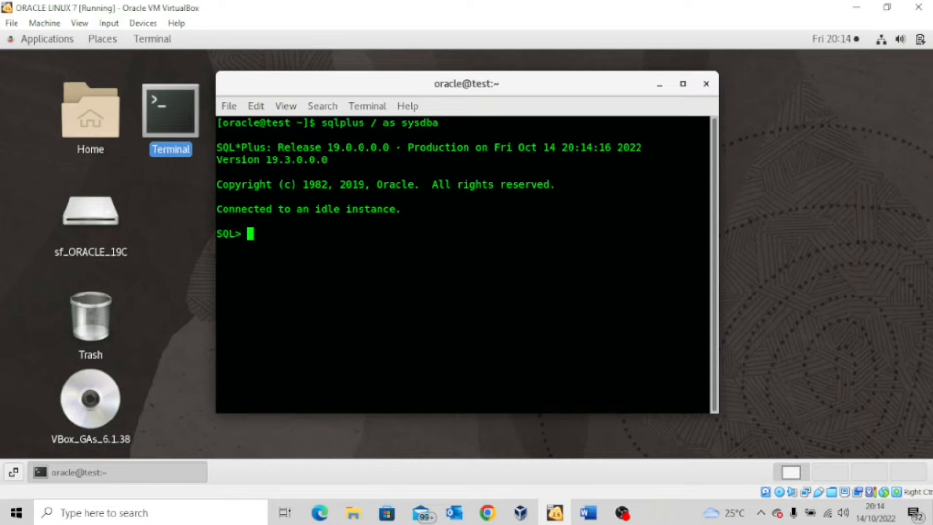
{"action": "type", "text": "startu"}
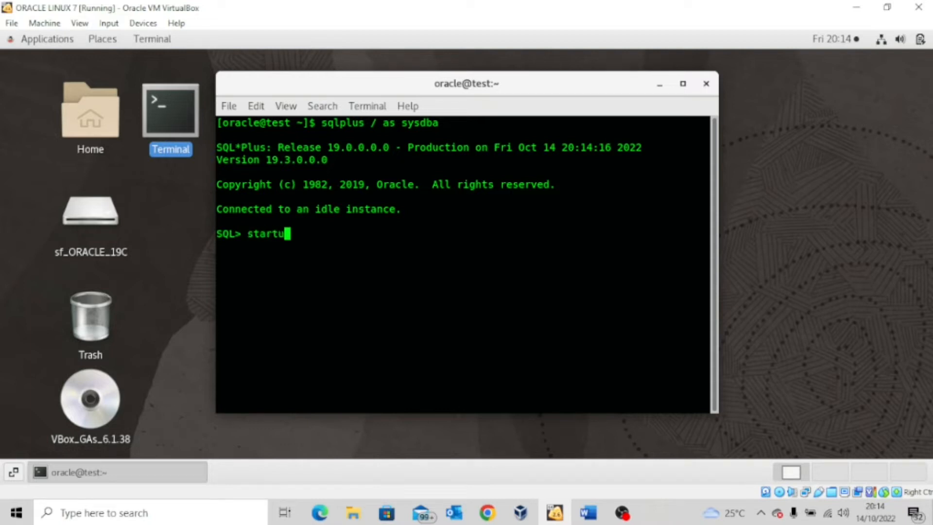
{"action": "type", "text": "p"}
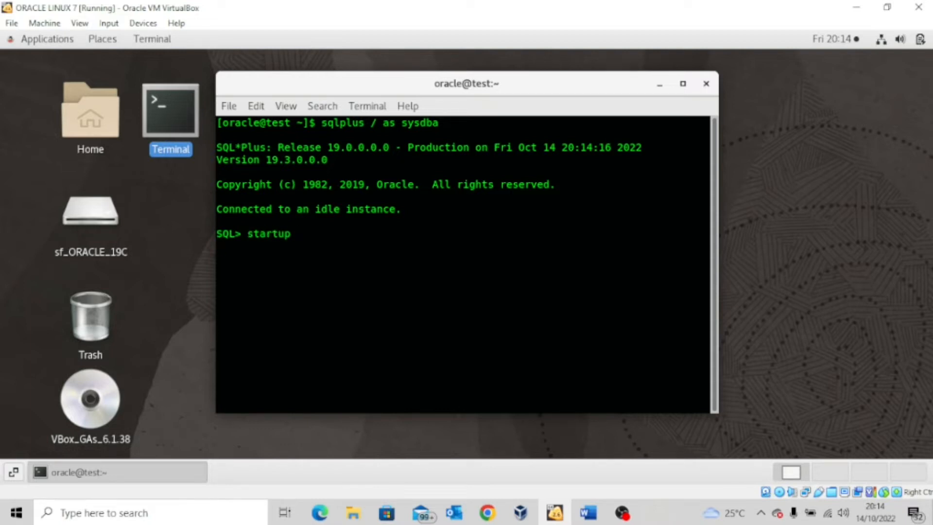
{"action": "key", "text": "Return"}
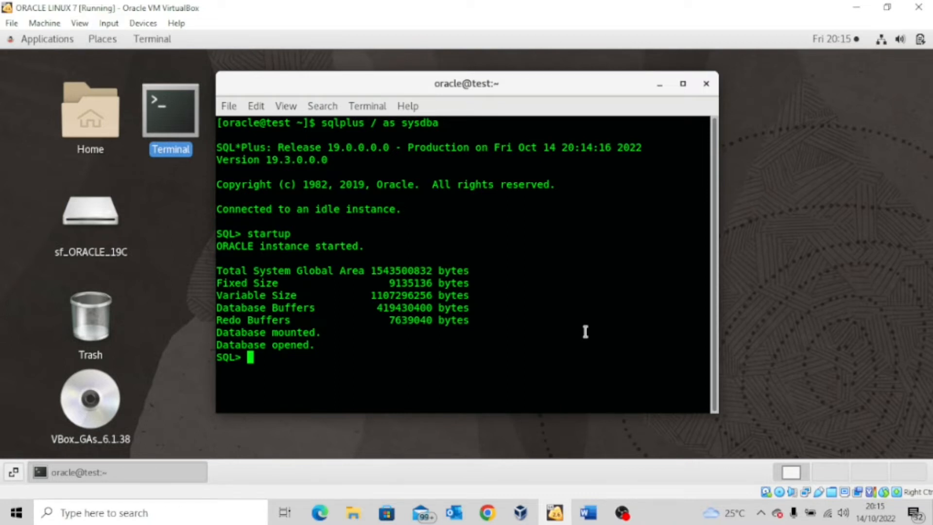
Run 'select 5 from dual;' and confirm it returns 5.
{"action": "type", "text": "s"}
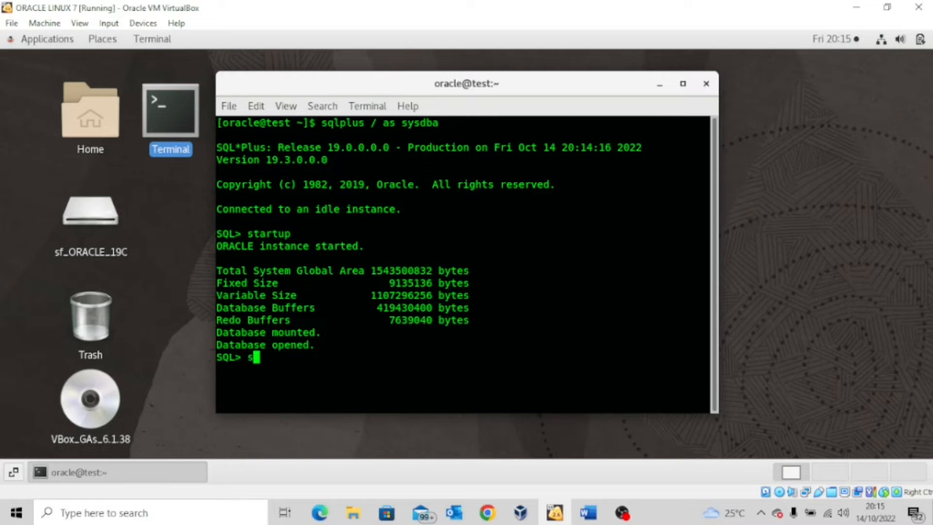
{"action": "type", "text": "elect"}
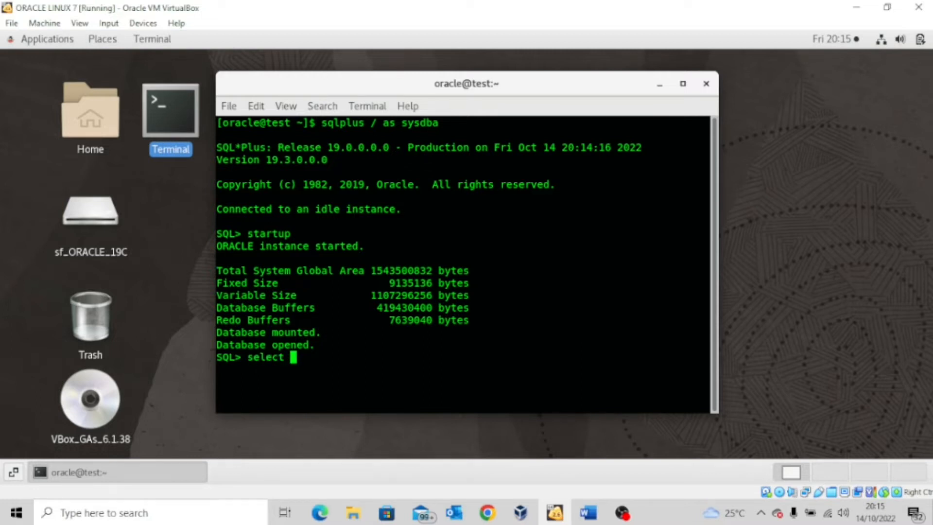
{"action": "type", "text": "5 fro"}
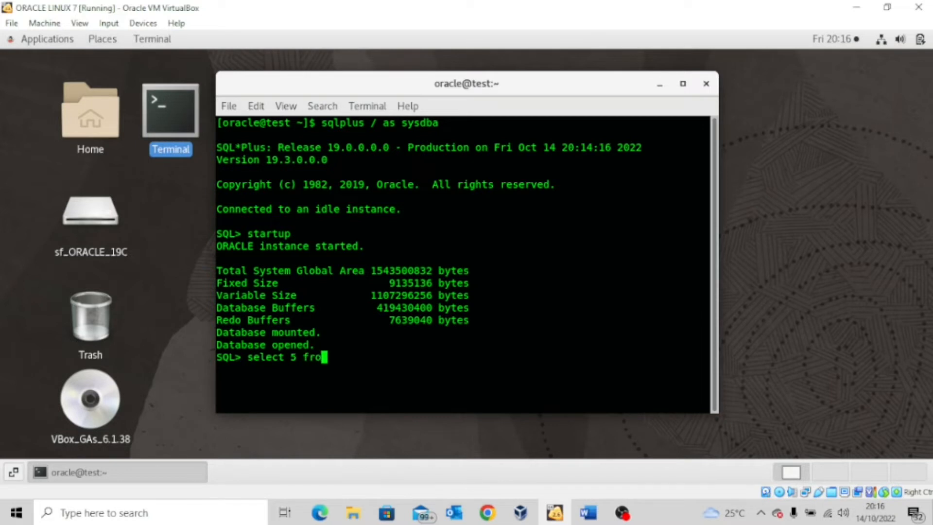
{"action": "type", "text": "m dual"}
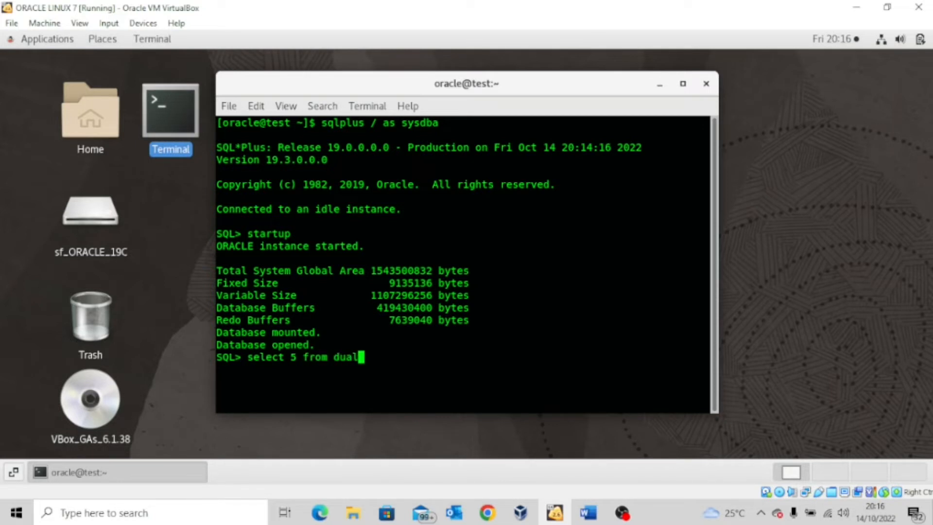
{"action": "type", "text": ";"}
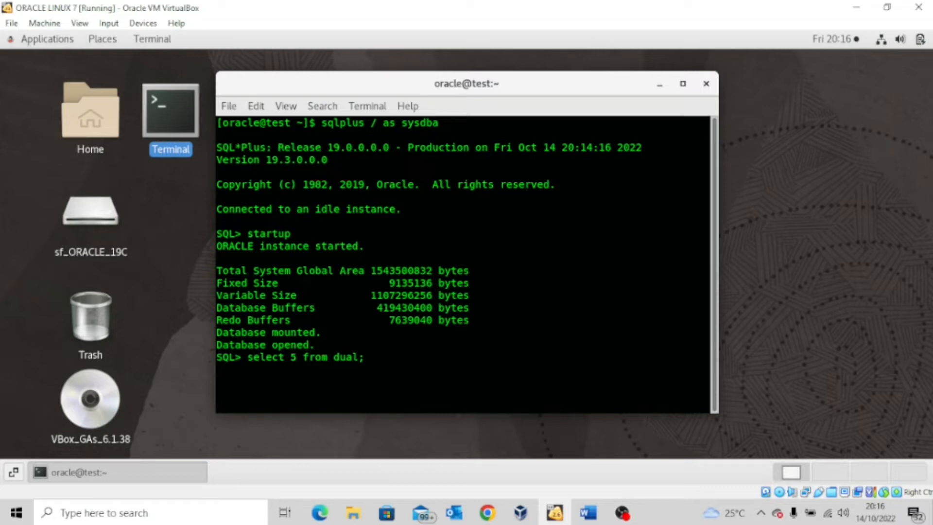
{"action": "key", "text": "Return"}
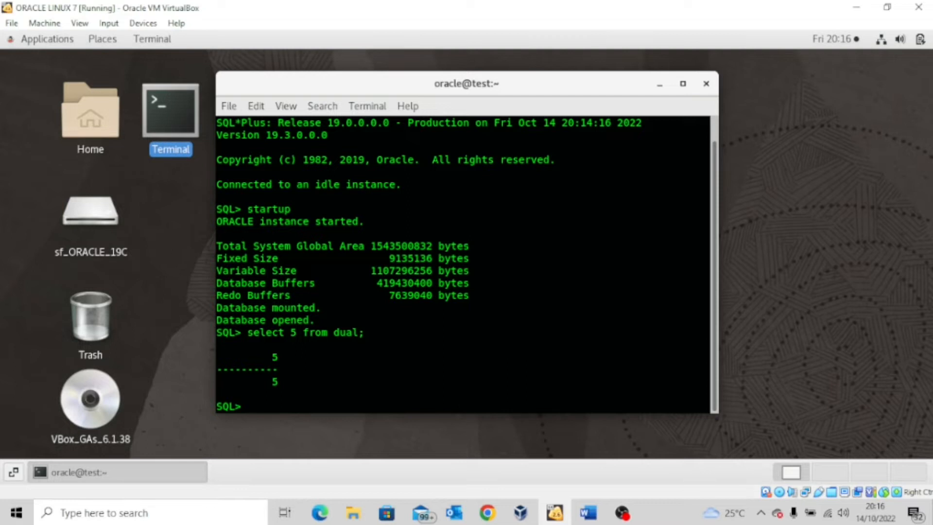
Save the query buffer with 'save test.sql'.
{"action": "type", "text": "s"}
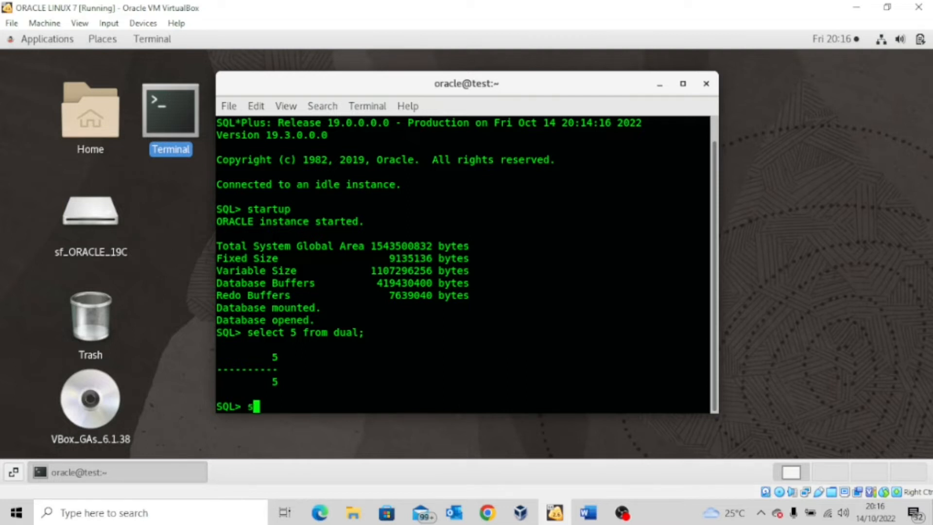
{"action": "type", "text": "ave t"}
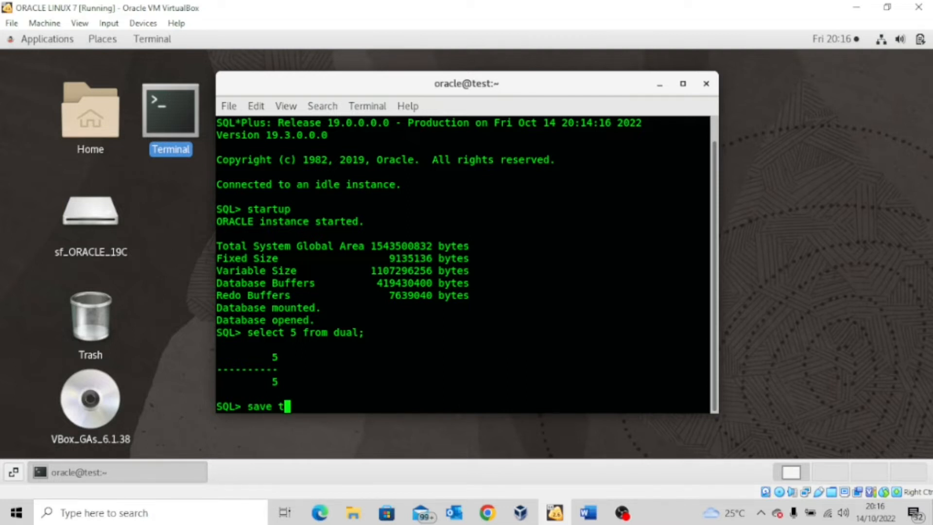
{"action": "type", "text": "est."}
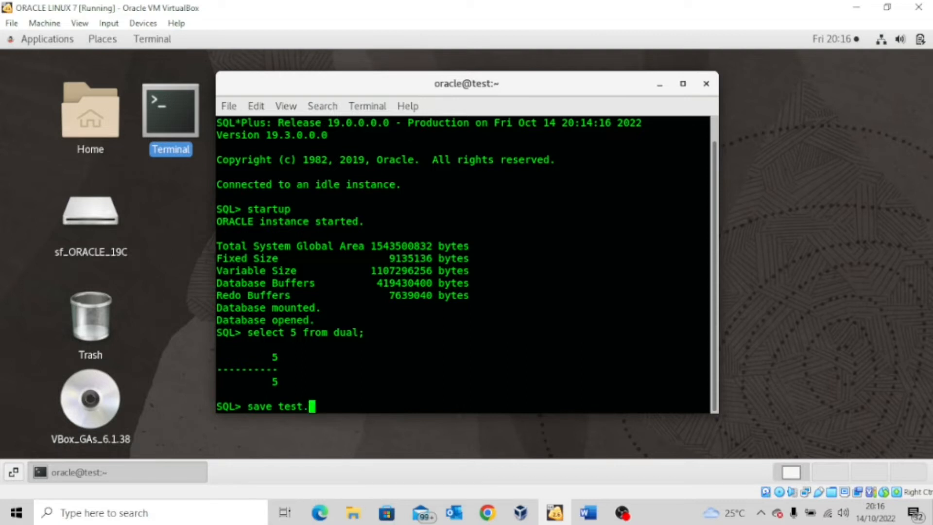
{"action": "type", "text": "sql"}
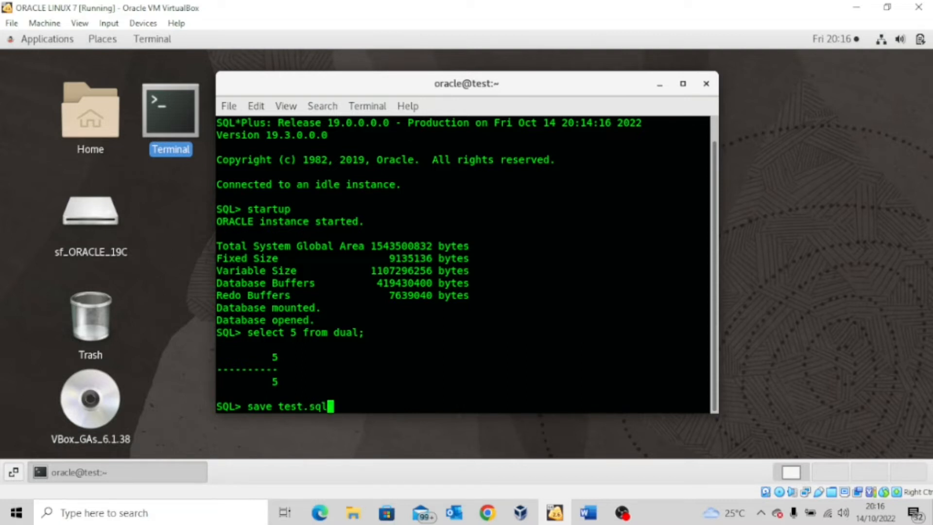
{"action": "key", "text": "Return"}
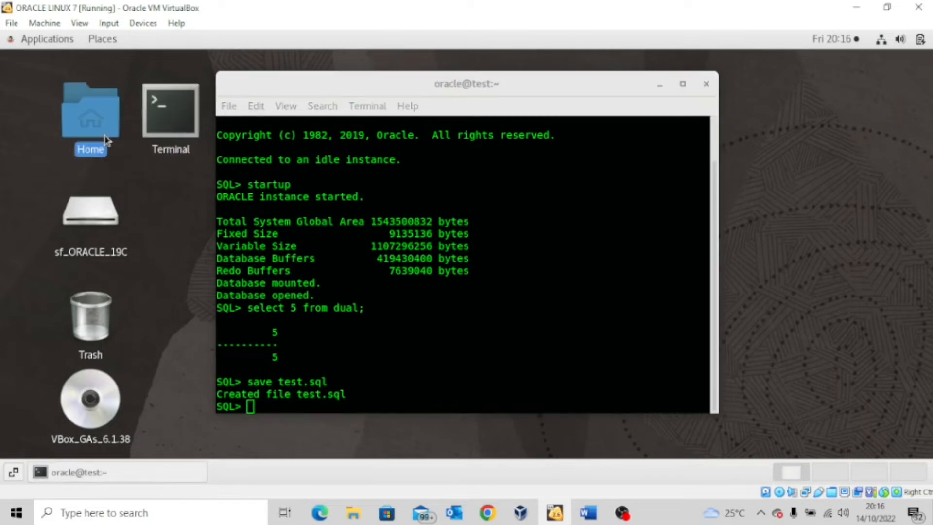
{"action": "double_click", "coordinate": [90, 110]}
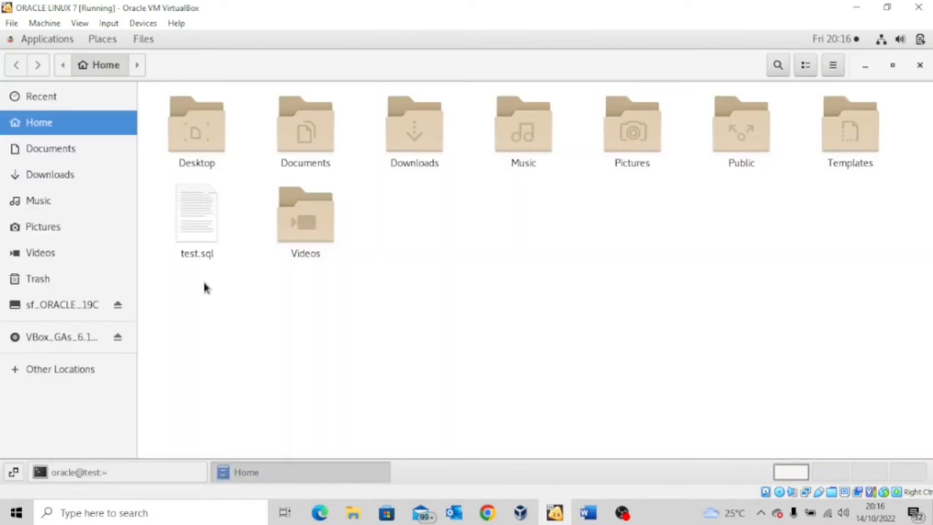
{"action": "mouse_move", "coordinate": [199, 266]}
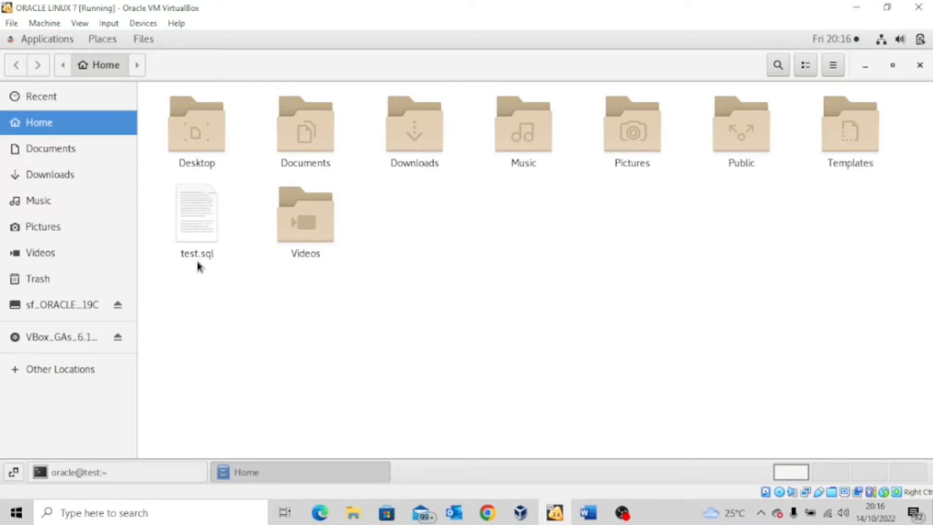
{"action": "mouse_move", "coordinate": [200, 291]}
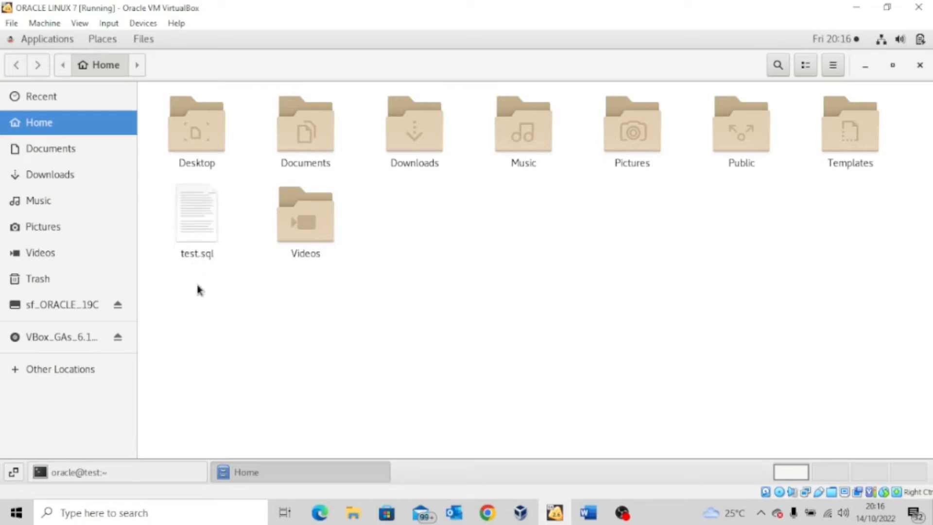
{"action": "mouse_move", "coordinate": [918, 100]}
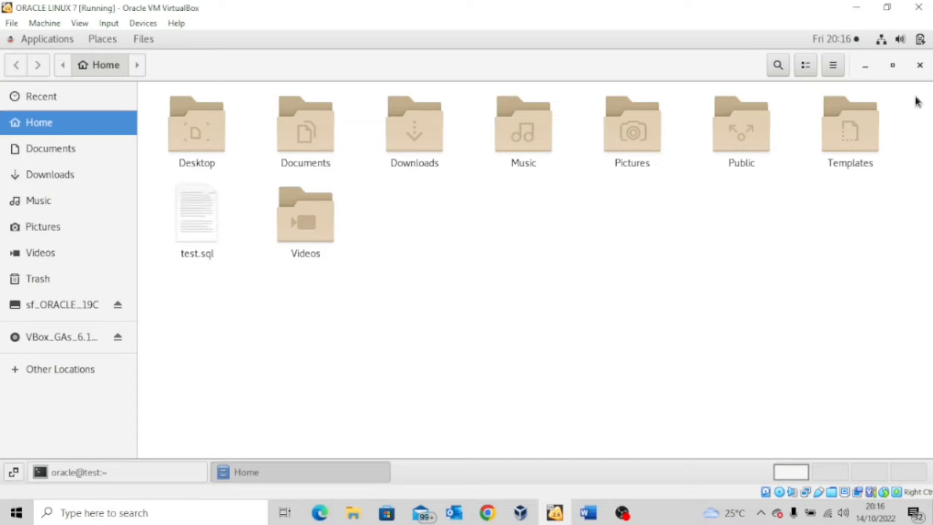
{"action": "left_click", "coordinate": [76, 472]}
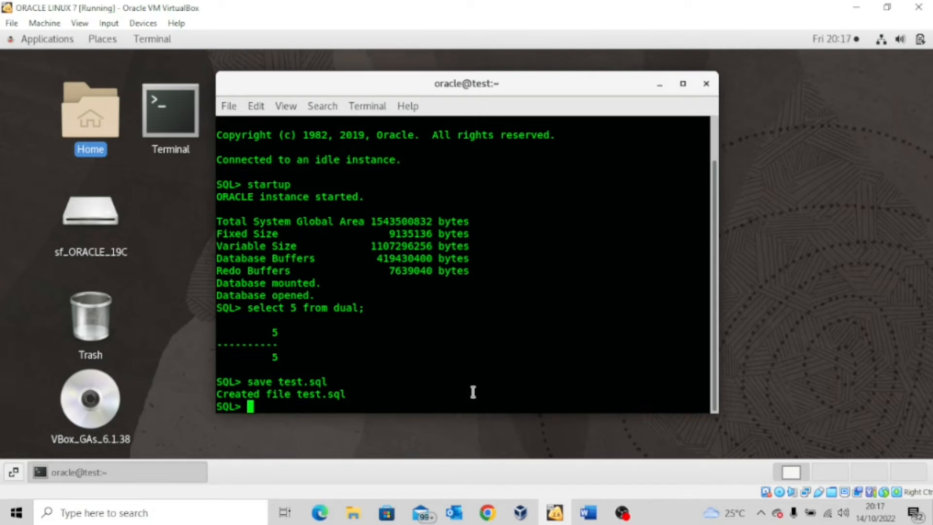
{"action": "type", "text": "@"}
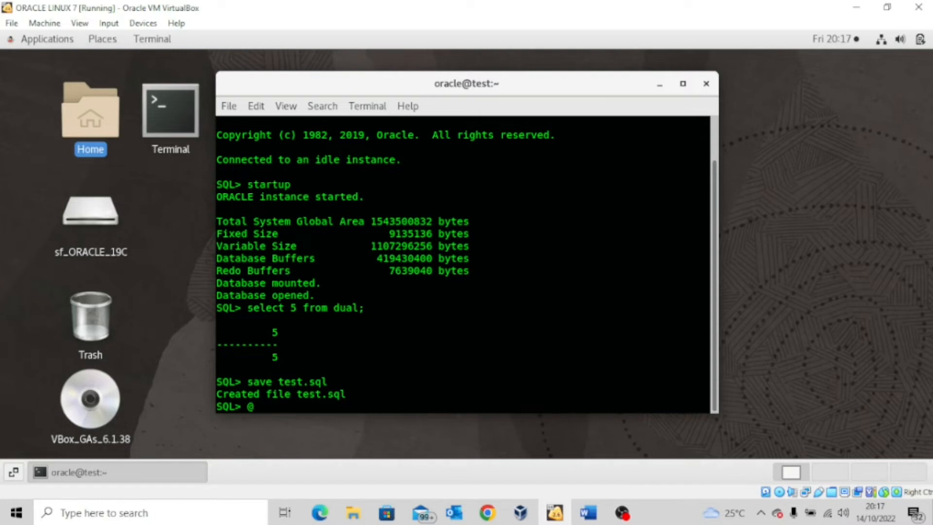
{"action": "type", "text": "test"}
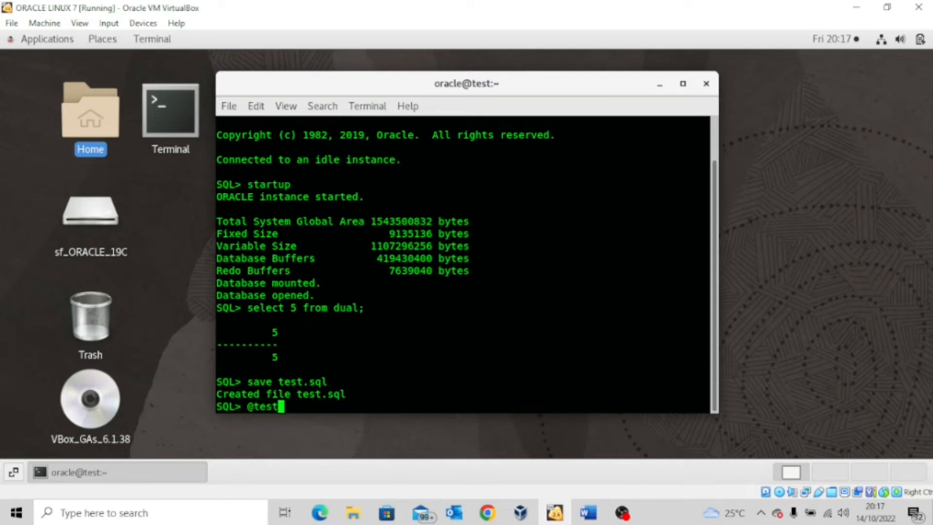
{"action": "type", "text": "sq"}
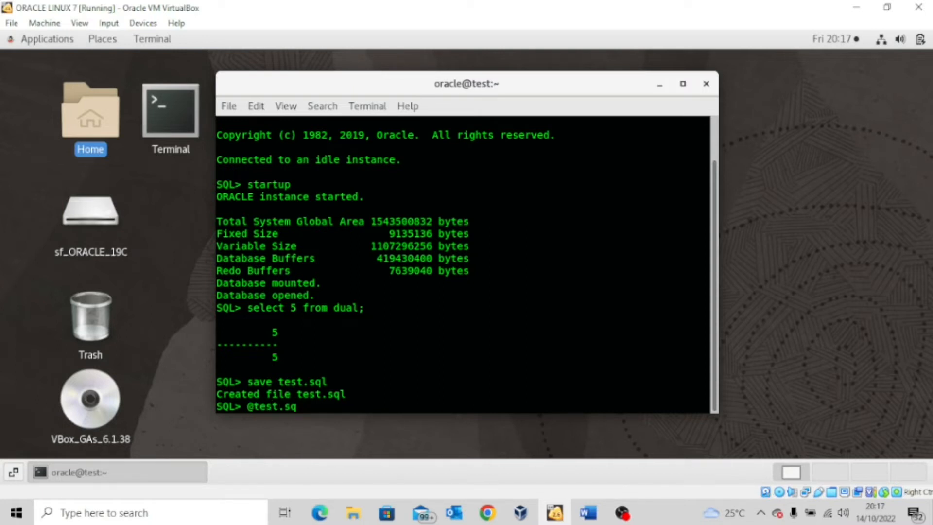
{"action": "key", "text": "Return"}
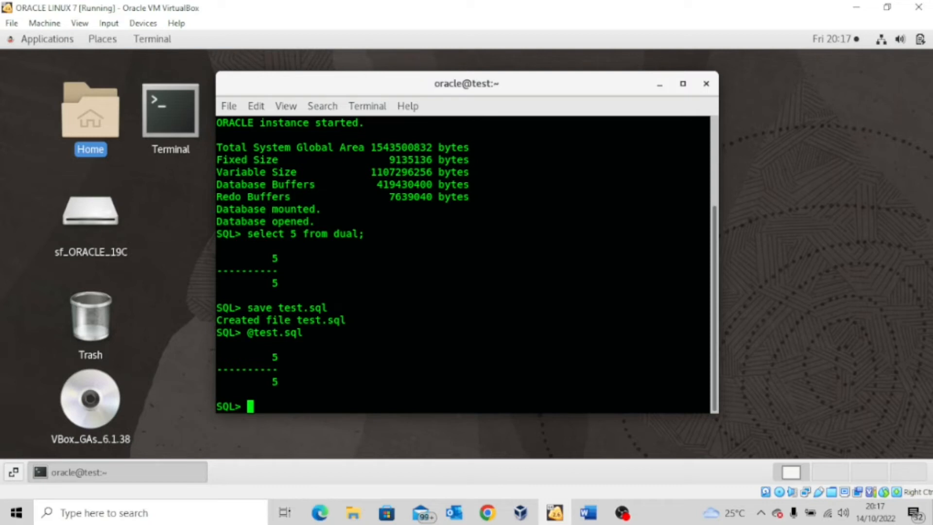
Exit SQL*Plus, 'cd Desktop' and reconnect there as sysdba.
{"action": "type", "text": "ex"}
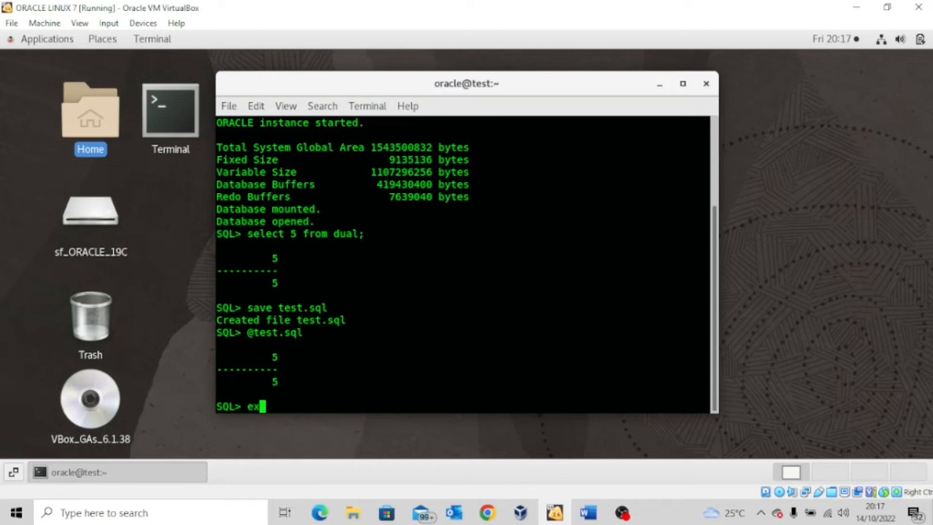
{"action": "key", "text": "Return"}
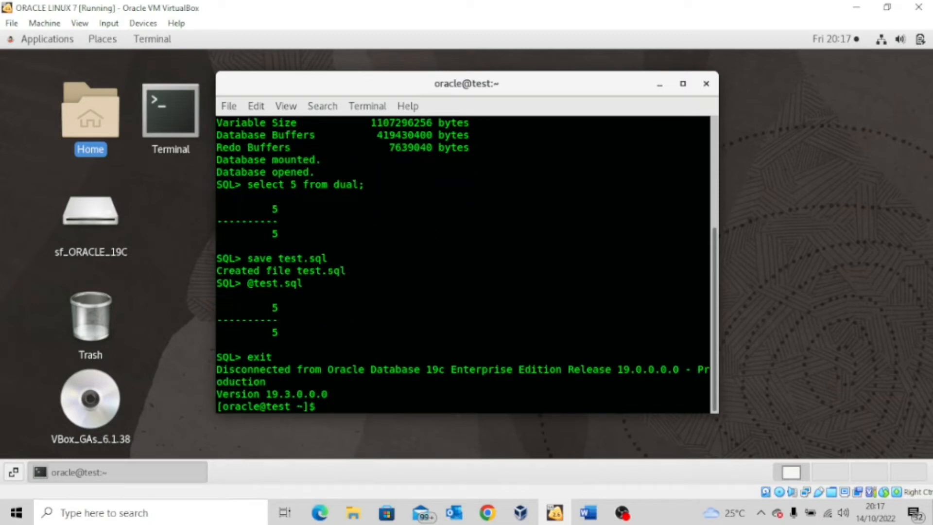
{"action": "type", "text": "cd"}
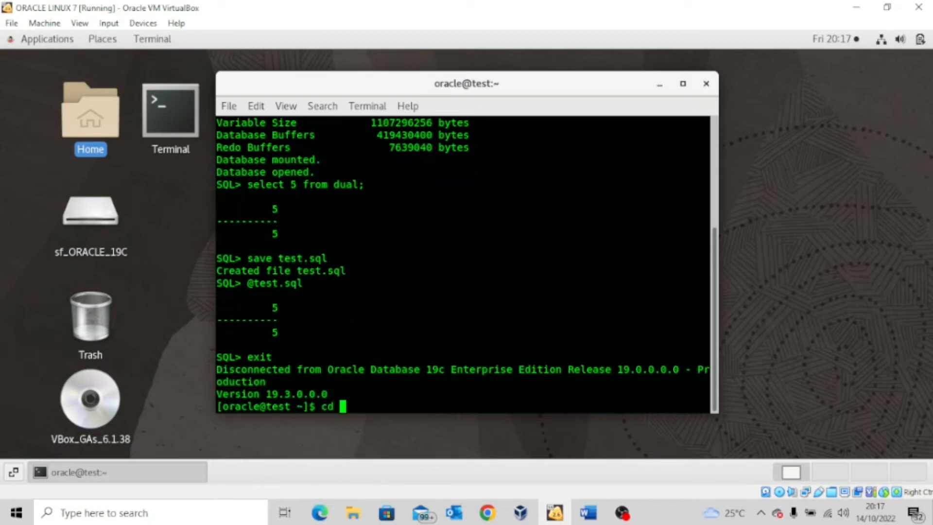
{"action": "type", "text": "Des"}
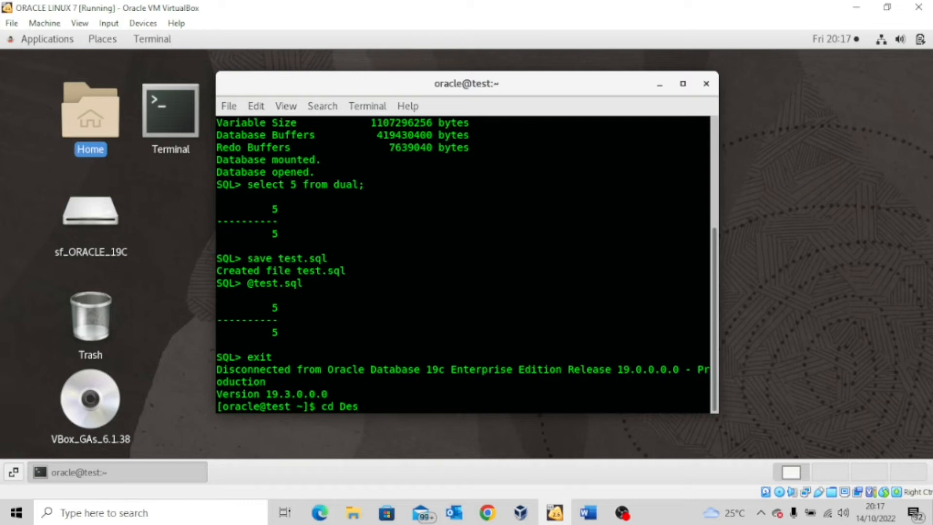
{"action": "type", "text": "ktop"}
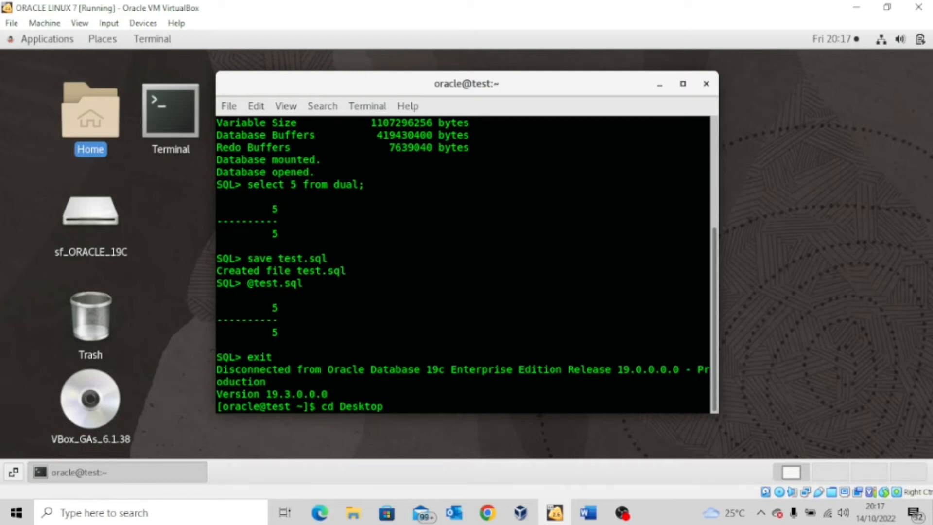
{"action": "mouse_move", "coordinate": [385, 406]}
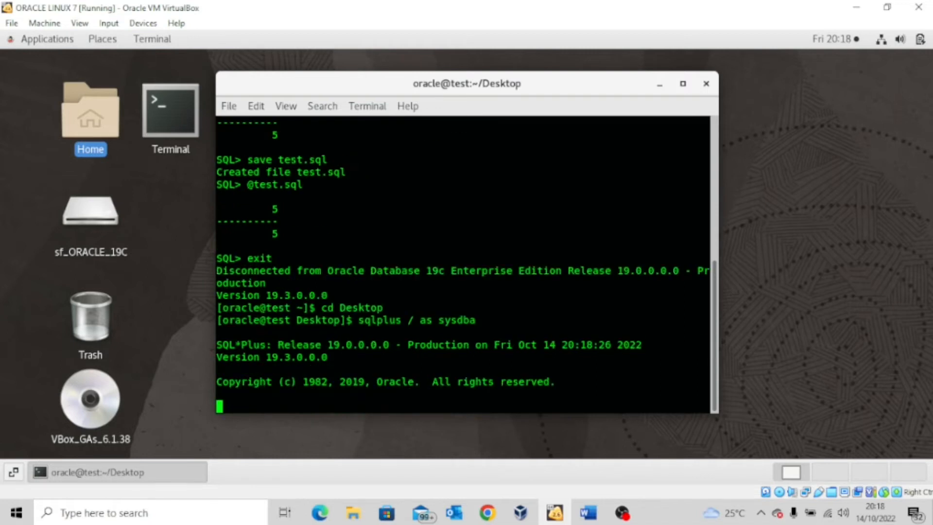
{"action": "key", "text": "Return"}
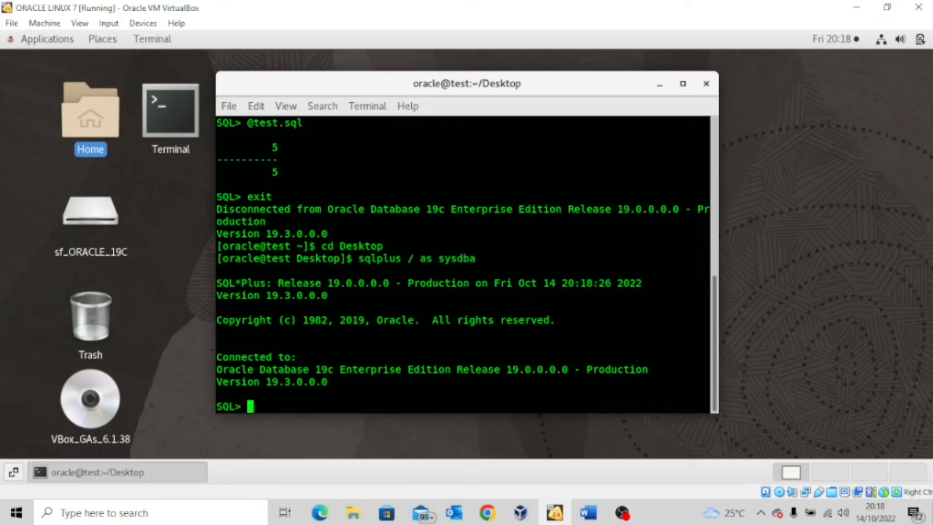
Run 'select 5 from dual;' in the Desktop session, returning 5.
{"action": "type", "text": "sele"}
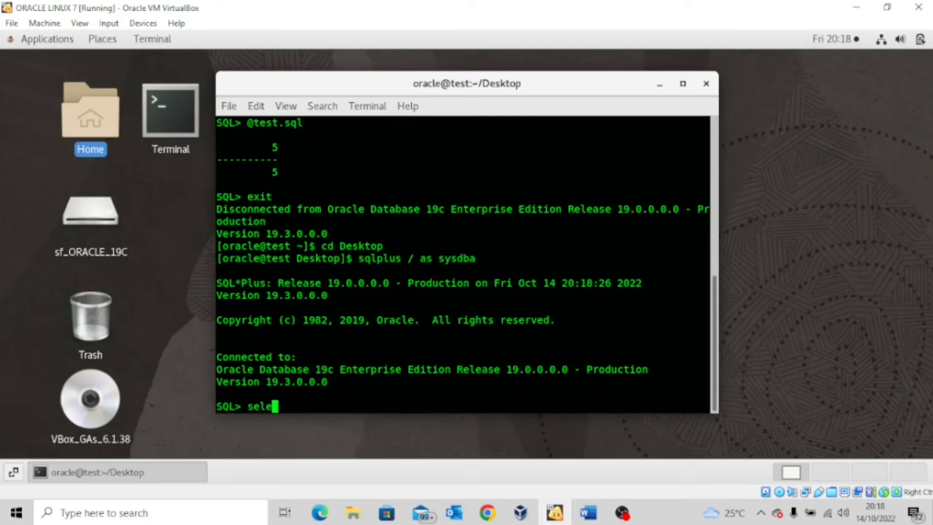
{"action": "type", "text": "ct"}
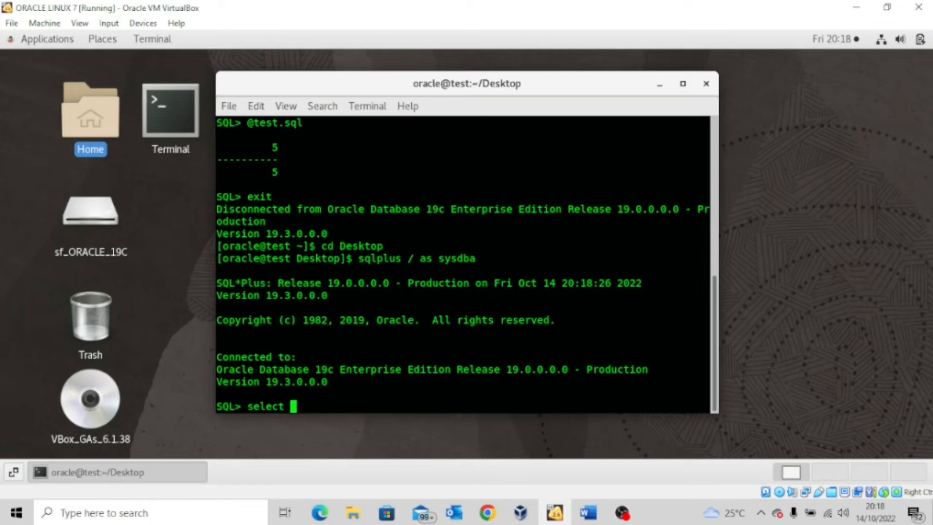
{"action": "type", "text": "5 from d"}
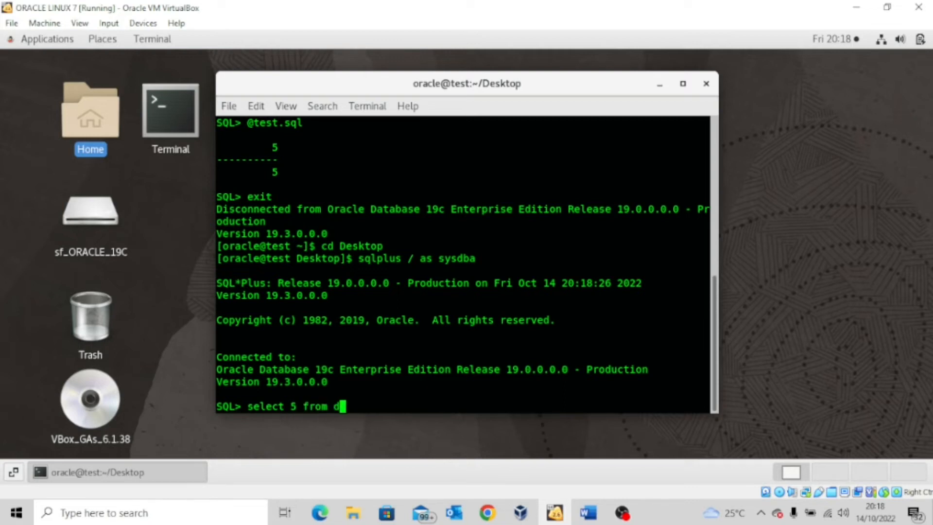
{"action": "type", "text": "ual;"}
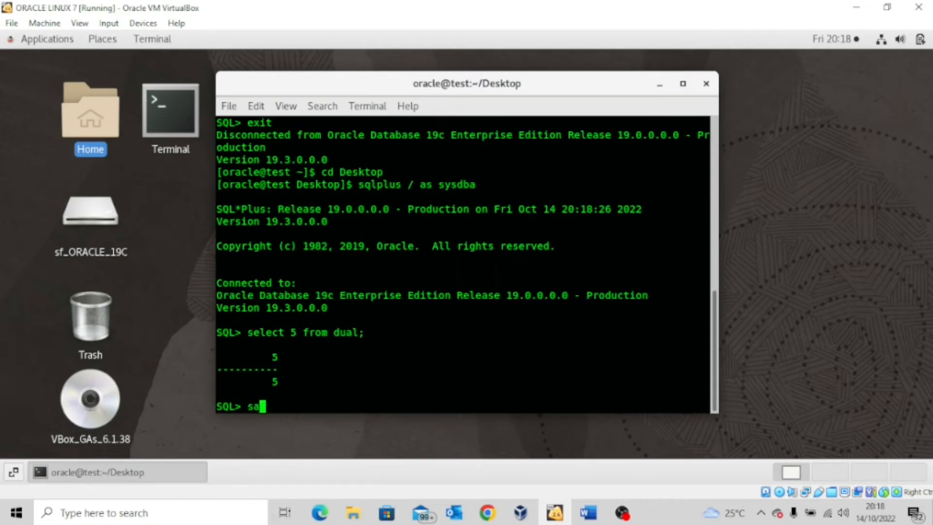
Save the query as test.sql in the Desktop folder.
{"action": "type", "text": "ve"}
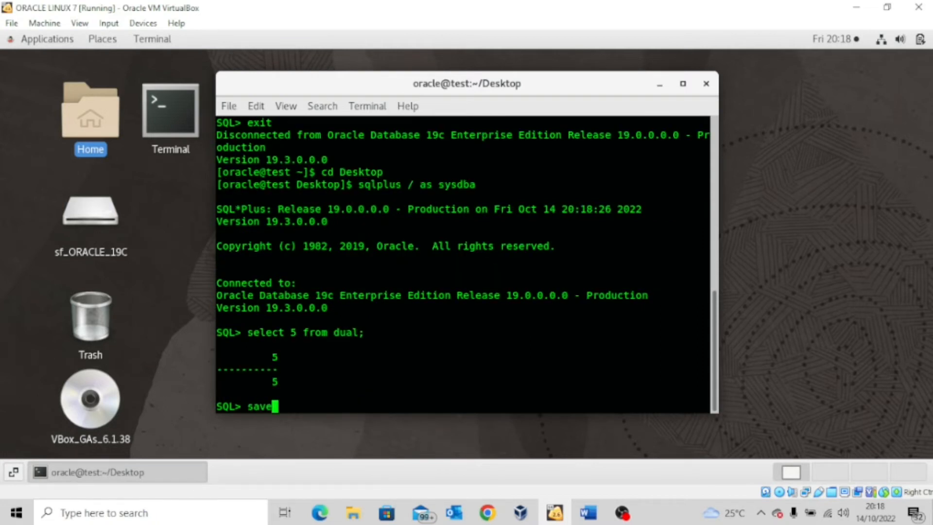
{"action": "type", "text": "tes"}
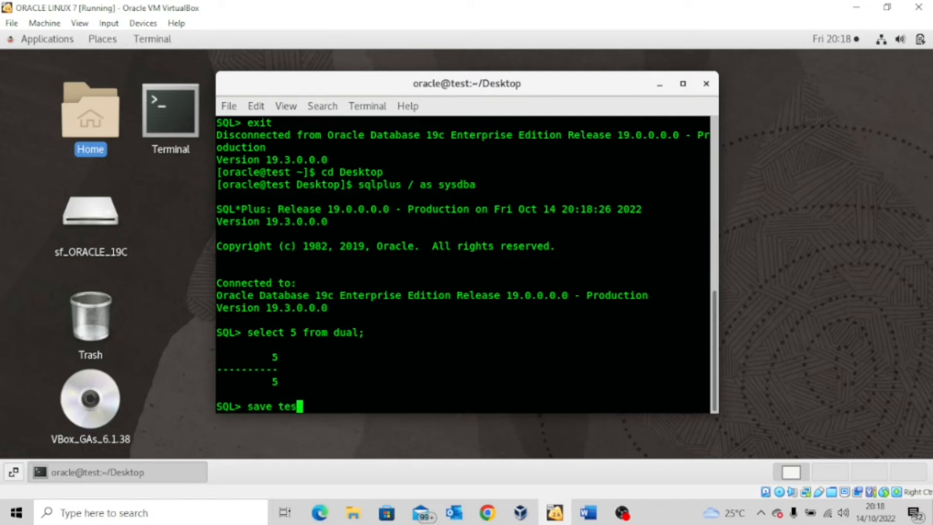
{"action": "type", "text": ".s"}
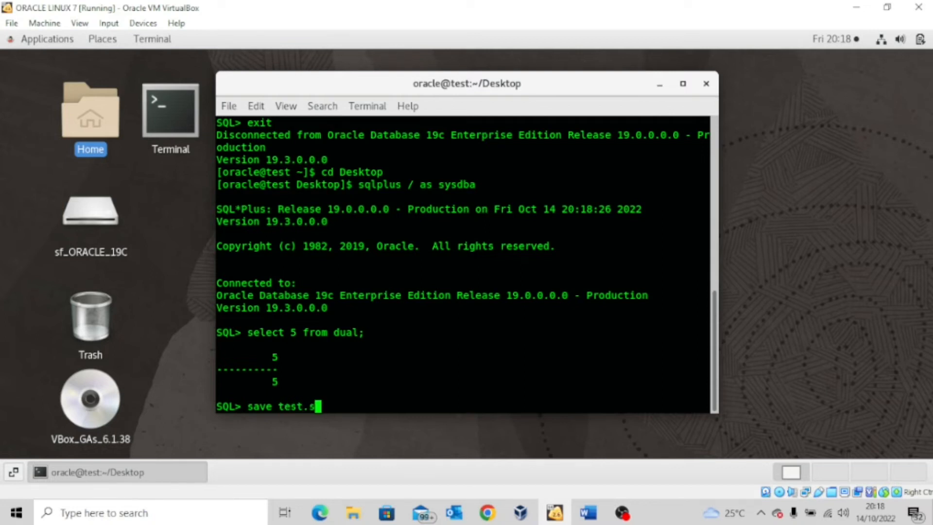
{"action": "key", "text": "Return"}
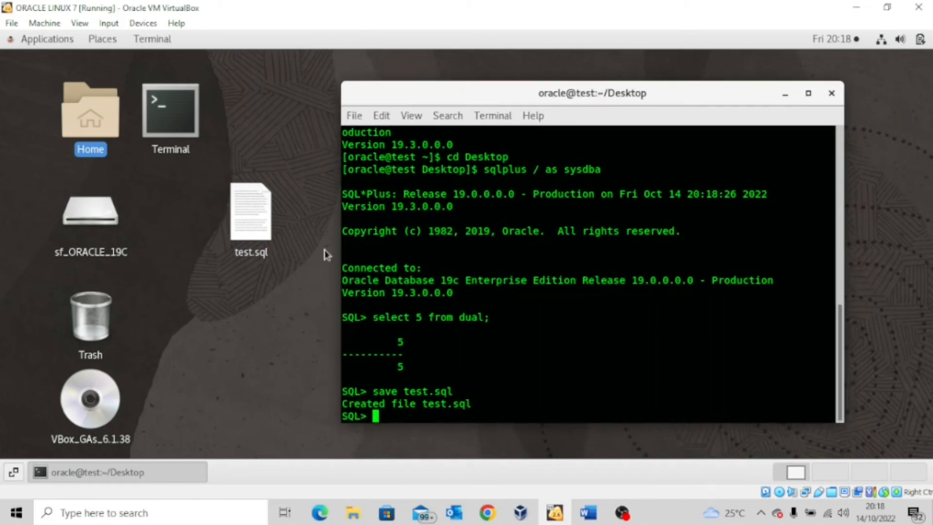
{"action": "mouse_move", "coordinate": [252, 232]}
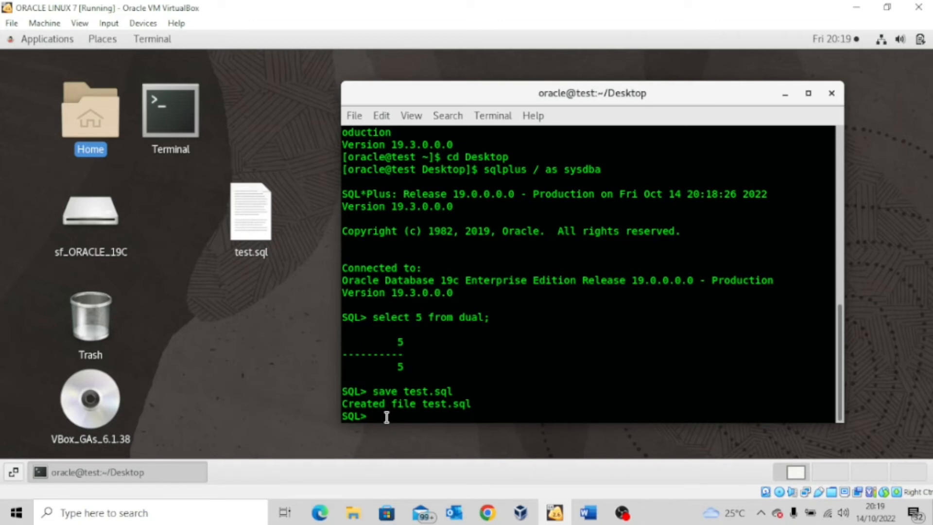
{"action": "type", "text": "@"}
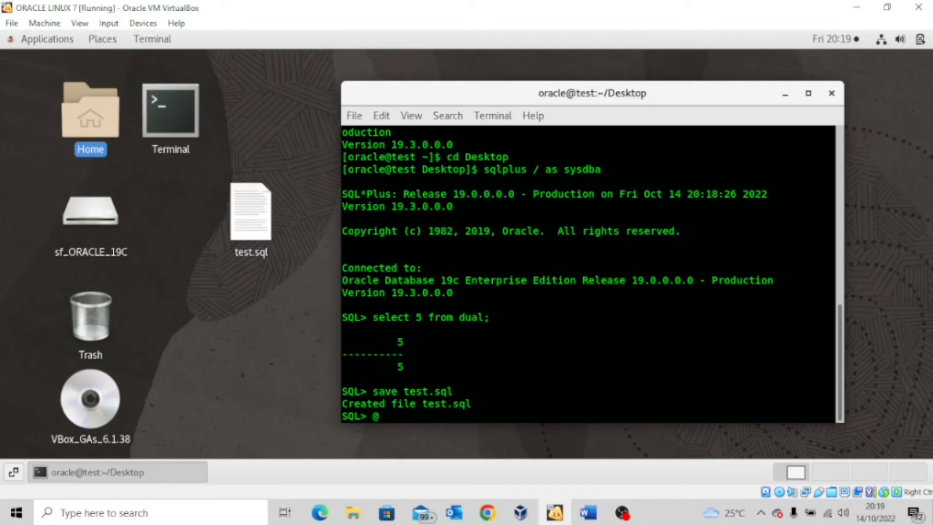
{"action": "type", "text": "tes"}
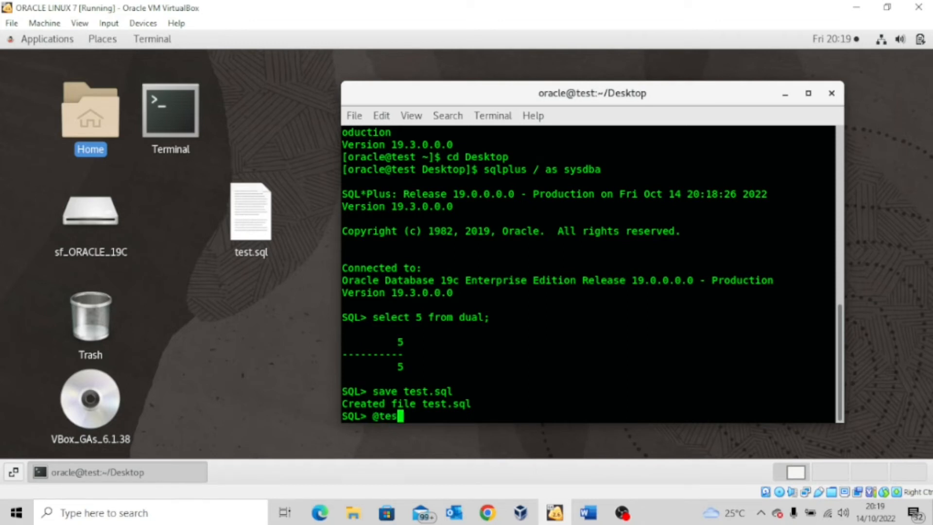
{"action": "type", "text": "t."}
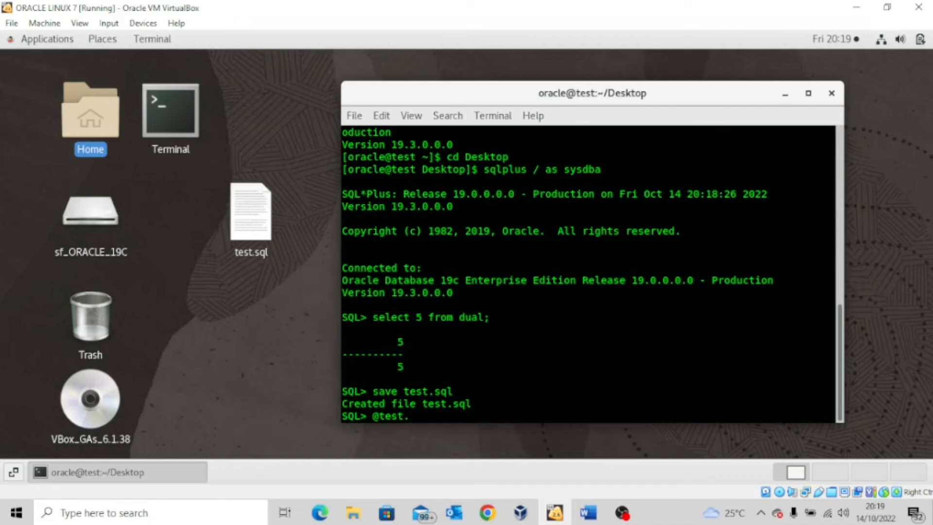
{"action": "key", "text": "Return"}
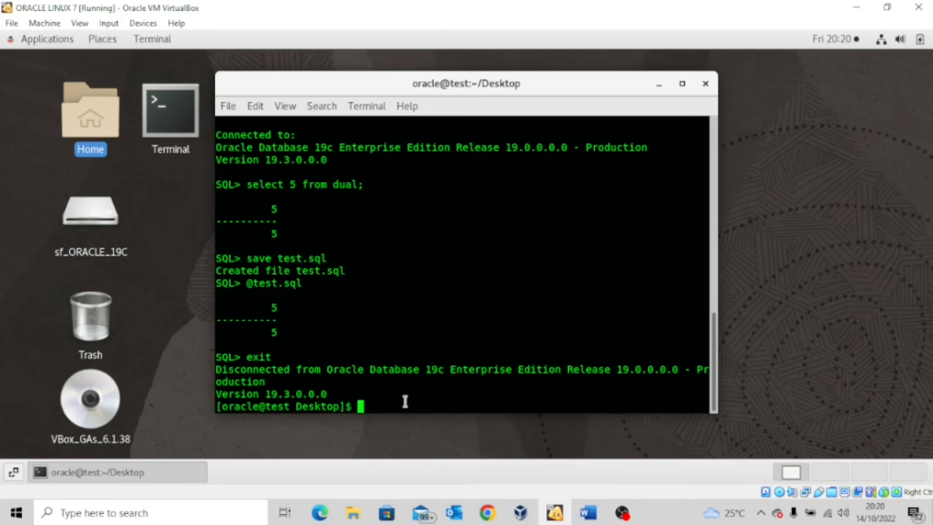
{"action": "type", "text": "s"}
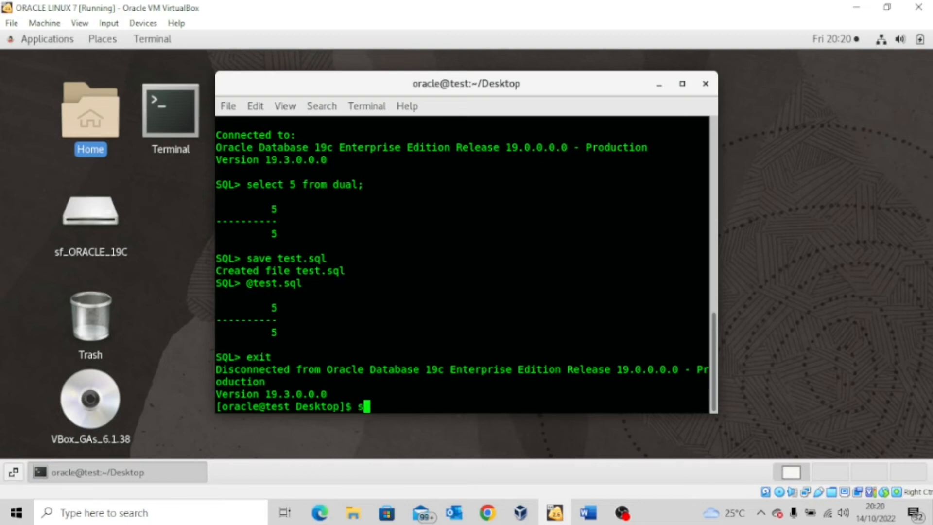
{"action": "type", "text": "qlplus"}
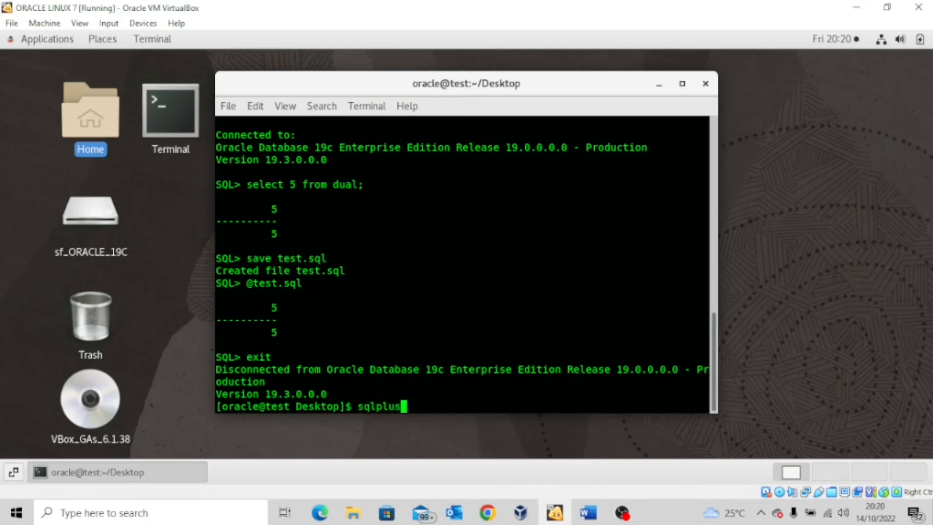
{"action": "type", "text": "sys"}
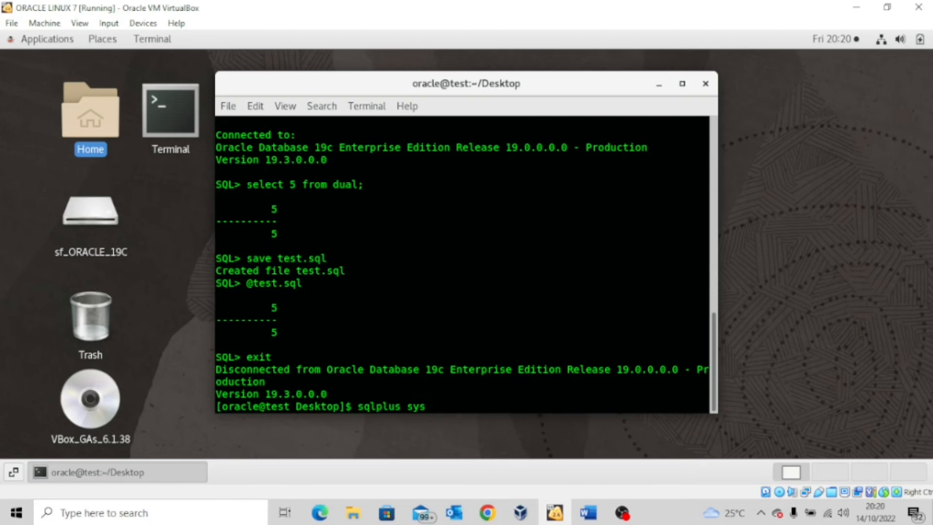
{"action": "type", "text": "/pass"}
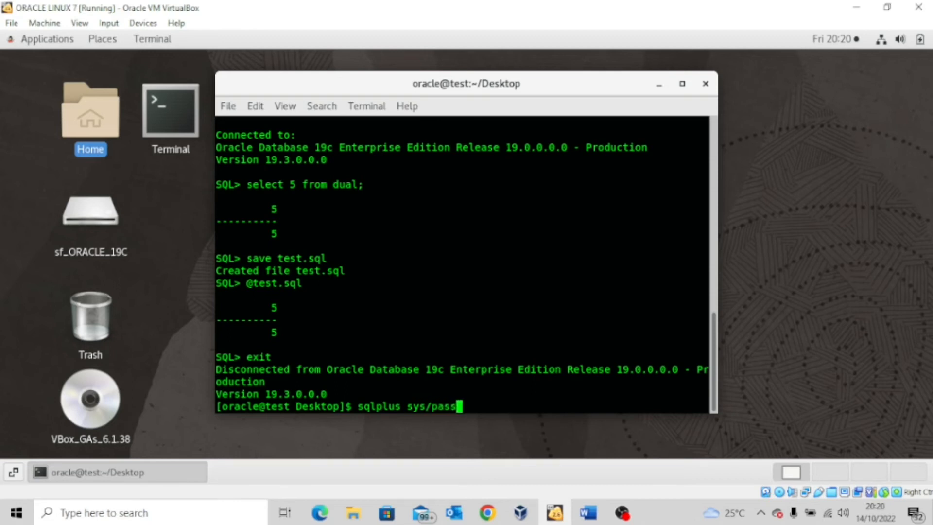
{"action": "type", "text": "word"}
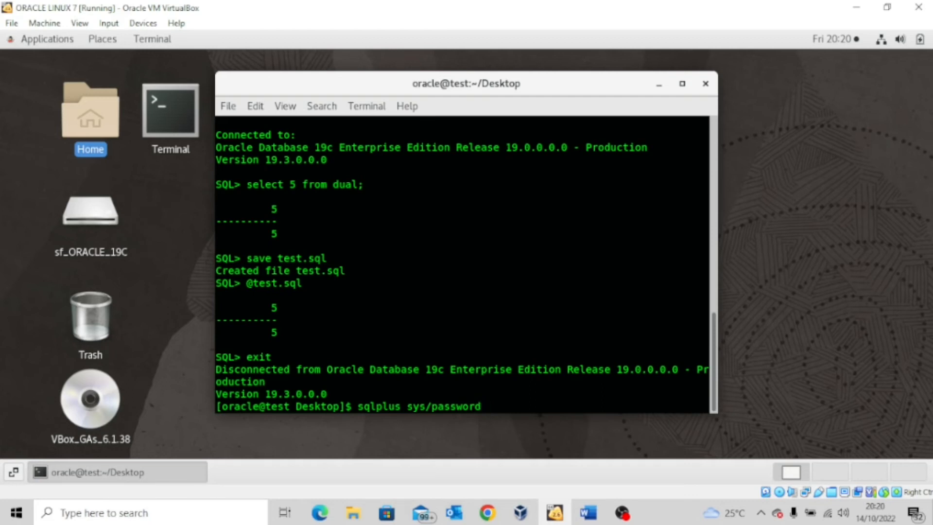
{"action": "type", "text": "@"}
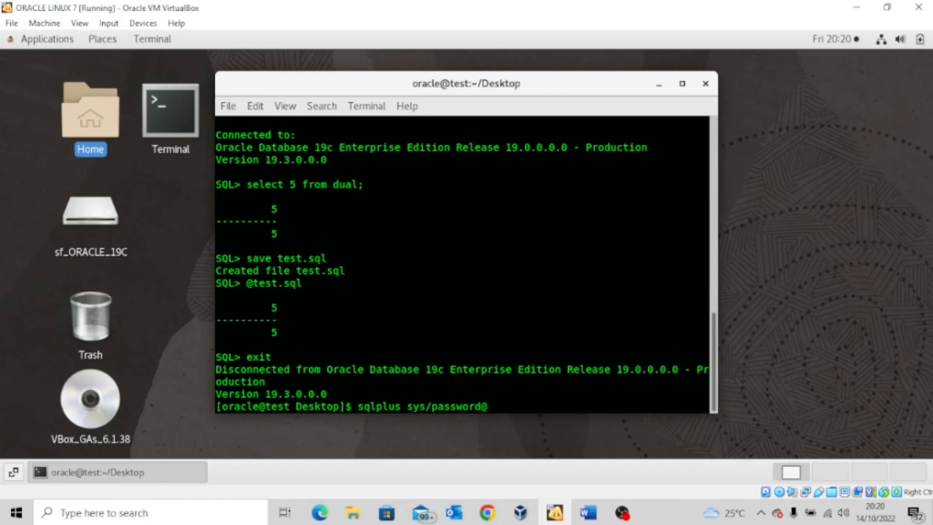
{"action": "type", "text": "orcl"}
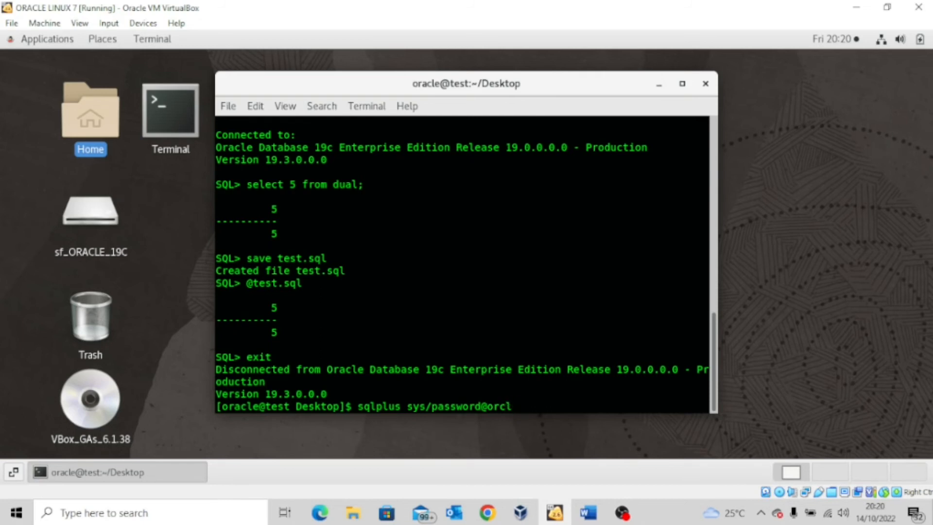
{"action": "type", "text": "@test"}
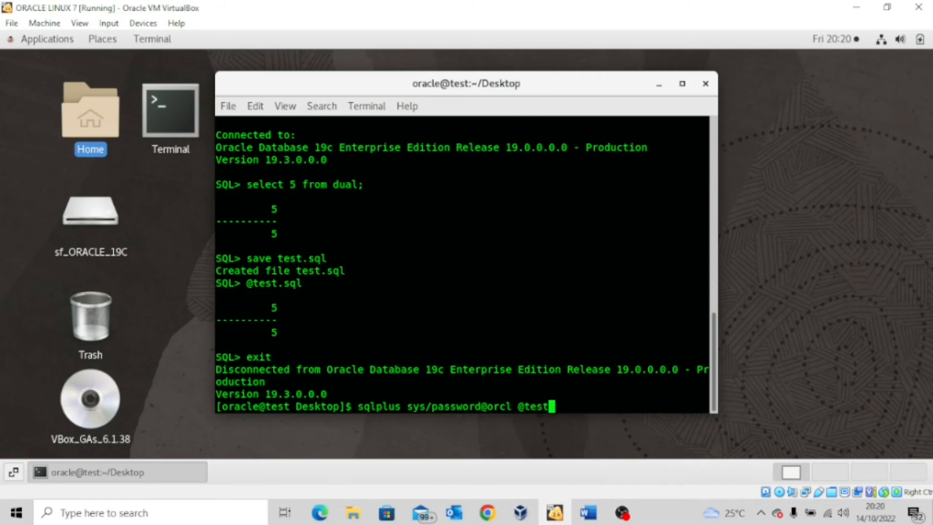
{"action": "type", "text": ".sql"}
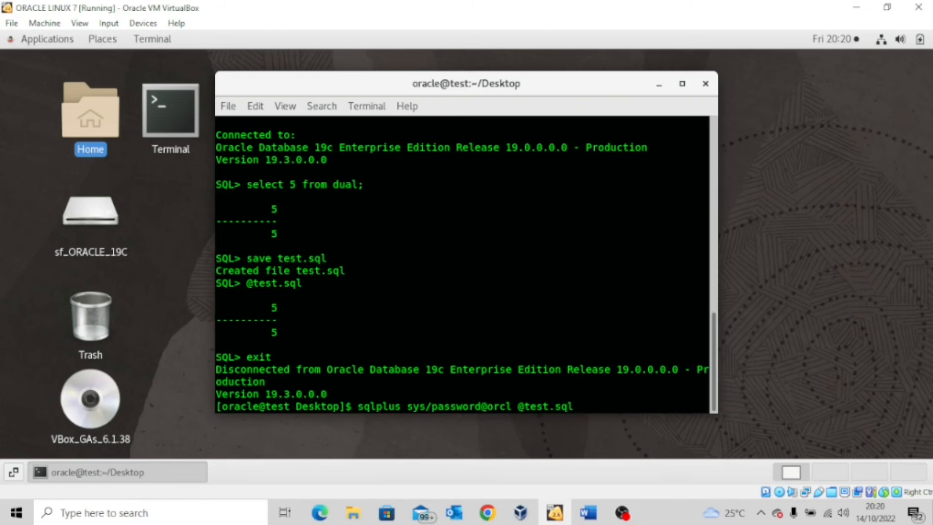
{"action": "mouse_move", "coordinate": [552, 409]}
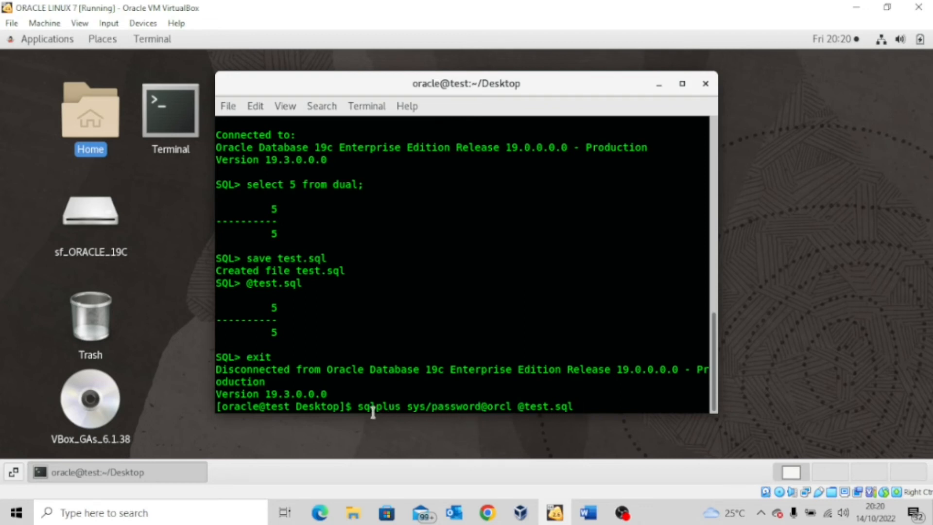
{"action": "mouse_move", "coordinate": [596, 409]}
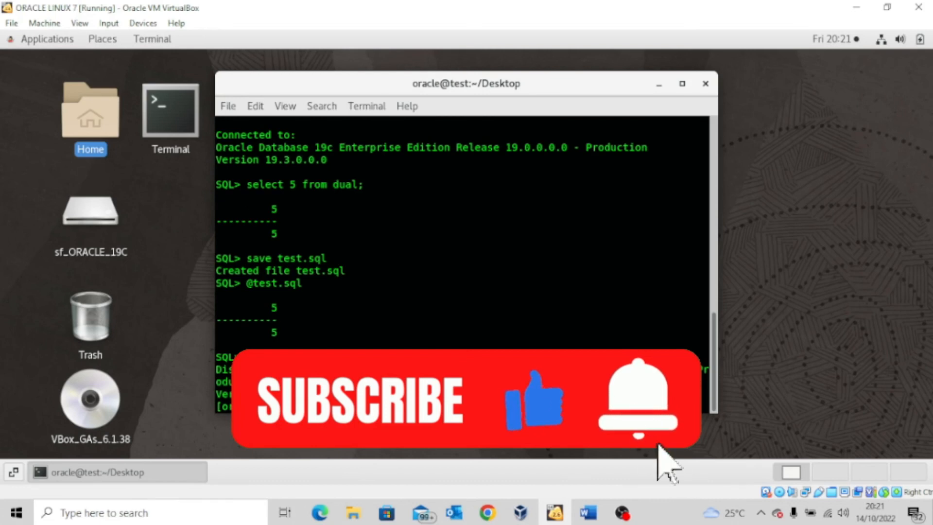
{"action": "mouse_move", "coordinate": [650, 451]}
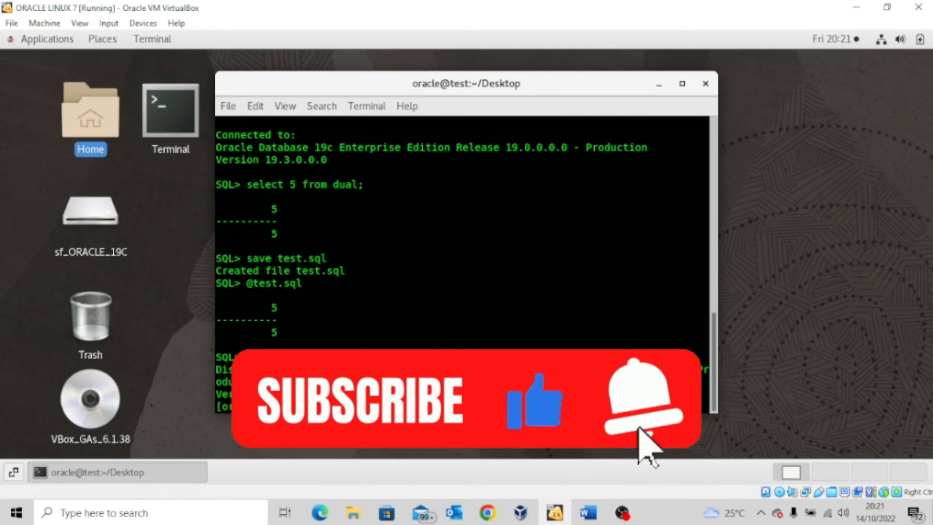